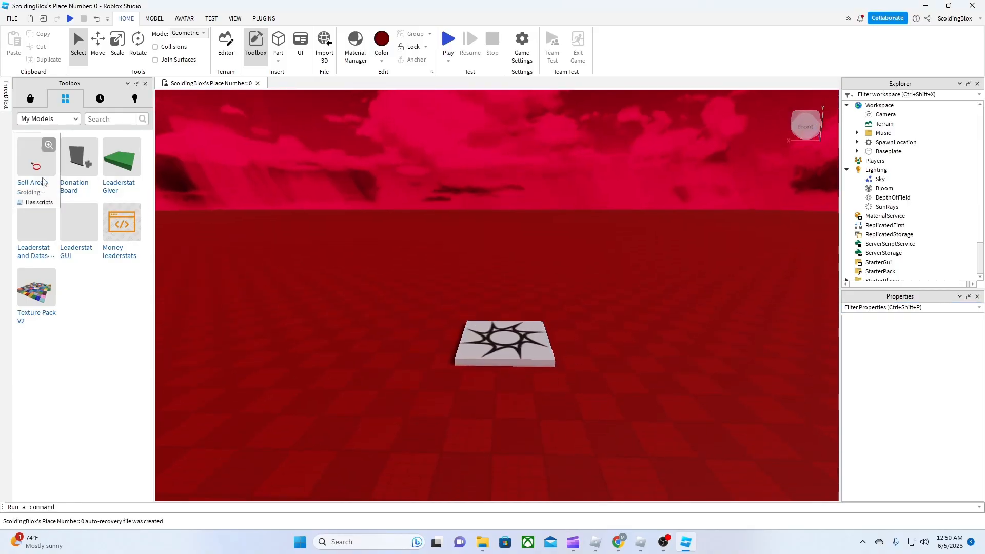
{"action": "mouse_move", "coordinate": [77, 193]}
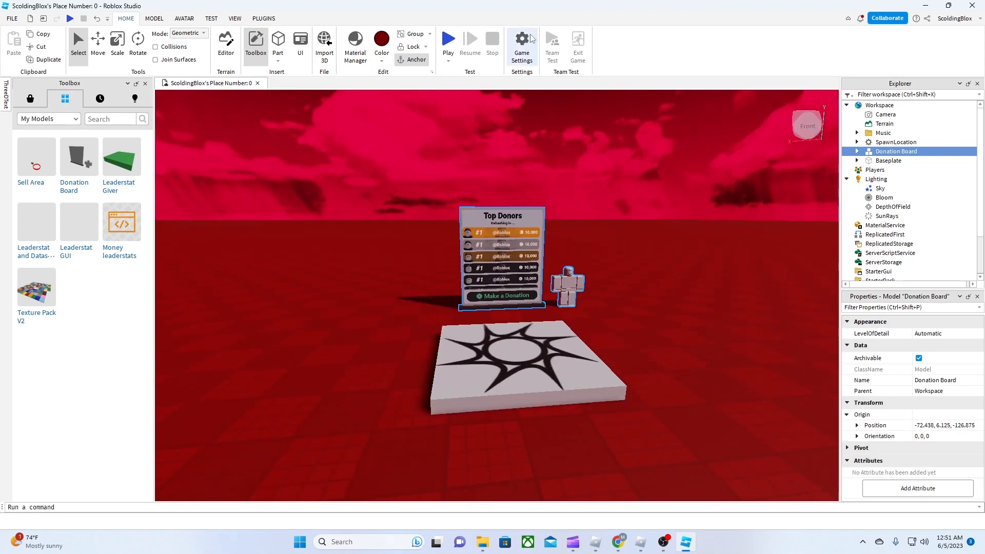
Enable Allow HTTP Requests under Security, then review the three developer products priced 10, 100 and 1000
{"action": "left_click", "coordinate": [521, 41]}
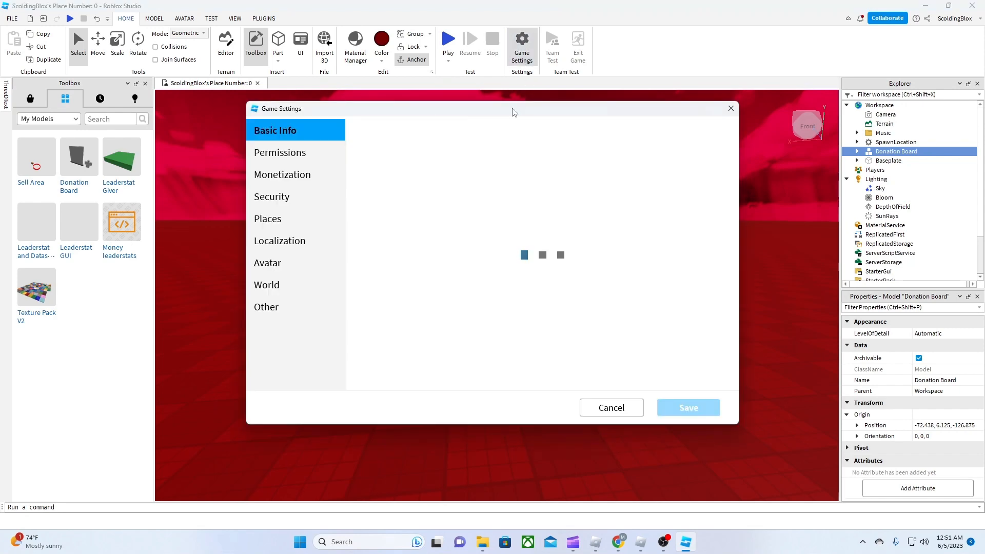
{"action": "left_click", "coordinate": [271, 196]}
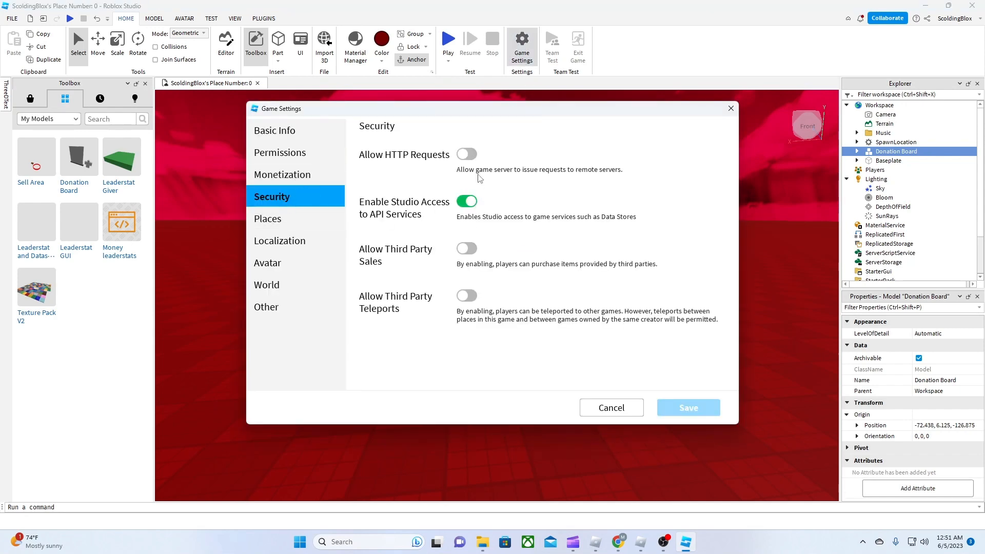
{"action": "left_click", "coordinate": [466, 154]}
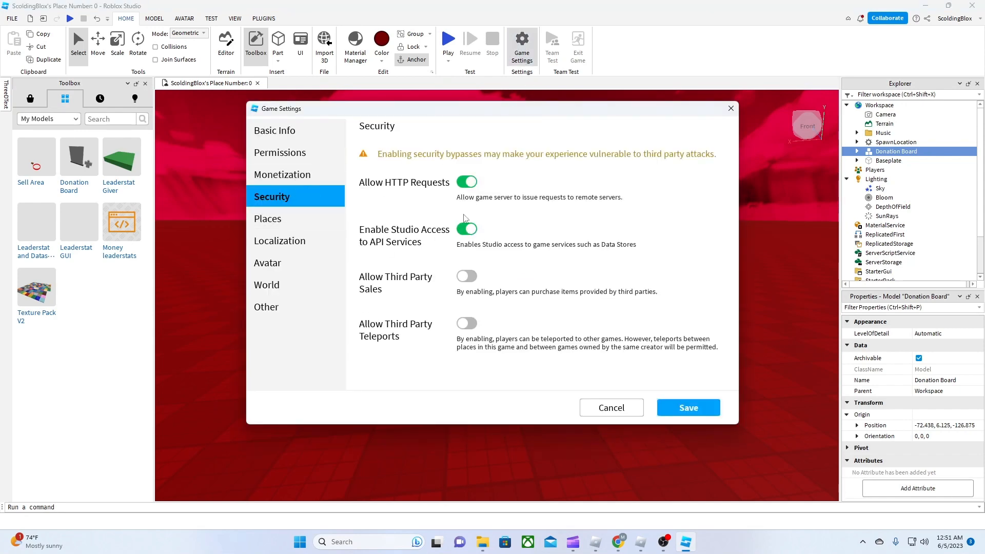
{"action": "left_click", "coordinate": [282, 174]}
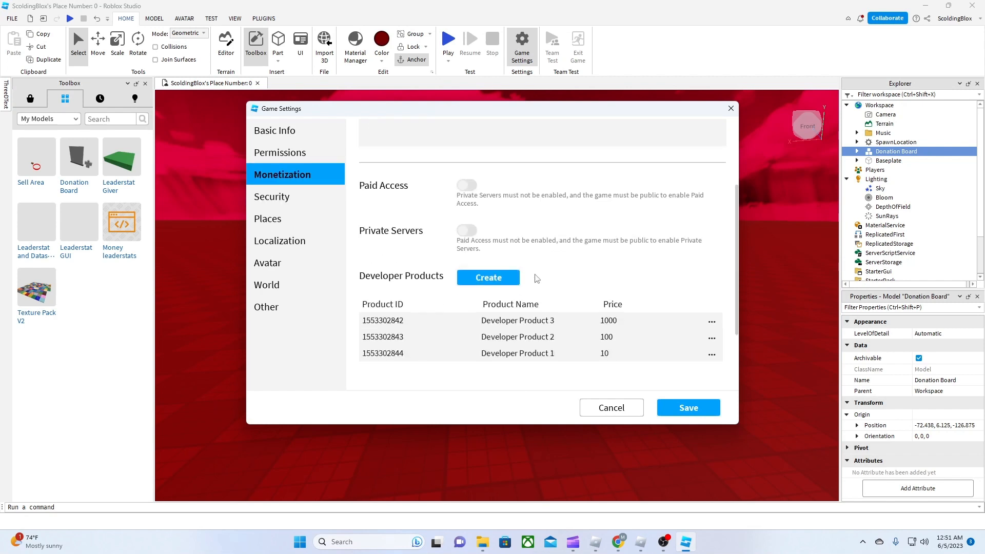
{"action": "scroll", "scroll_direction": "down", "scroll_amount": 3}
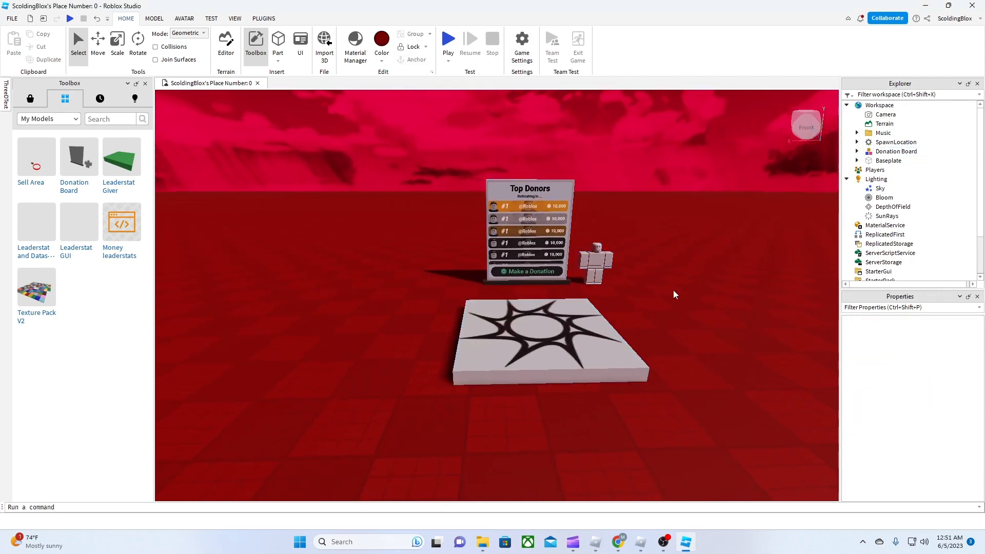
{"action": "left_click", "coordinate": [857, 150]}
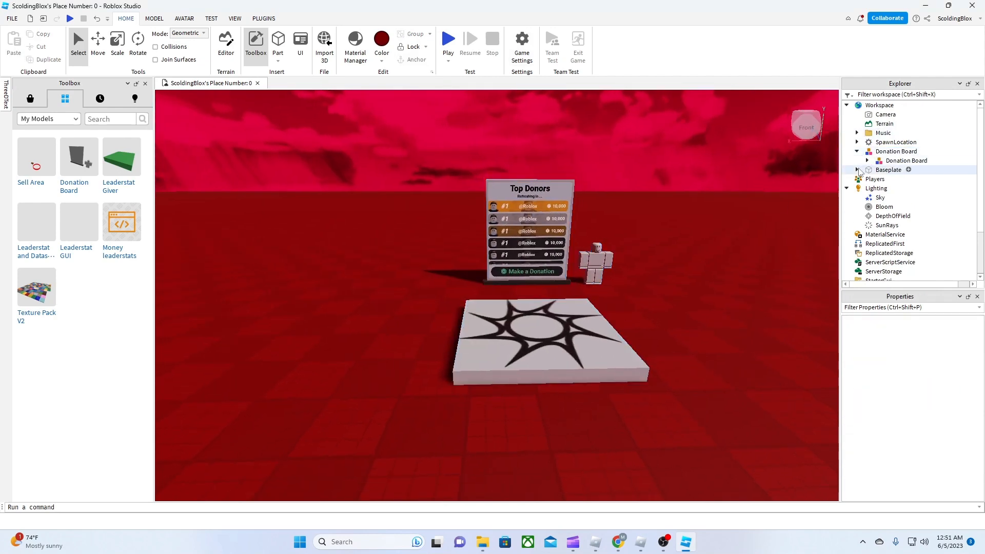
{"action": "left_click", "coordinate": [867, 160]}
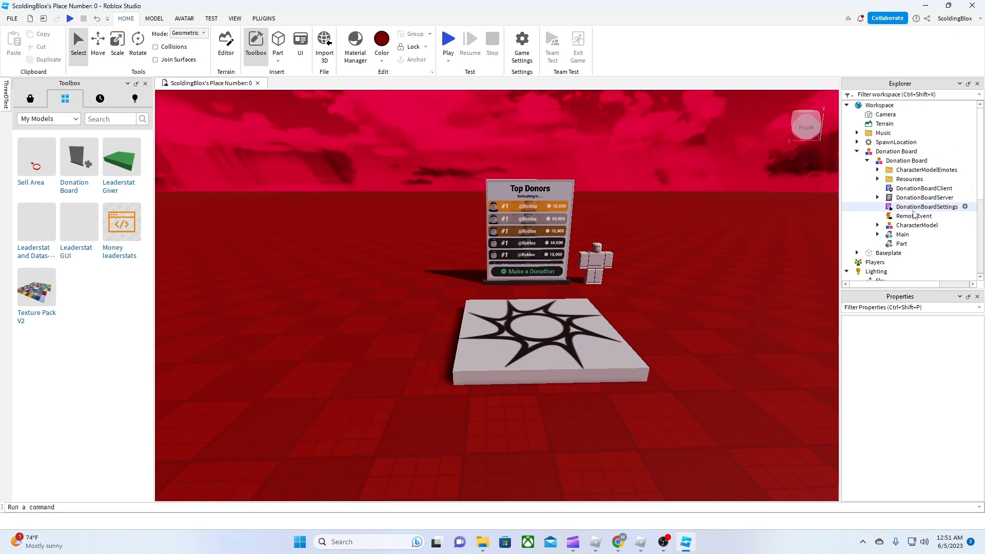
{"action": "double_click", "coordinate": [926, 206]}
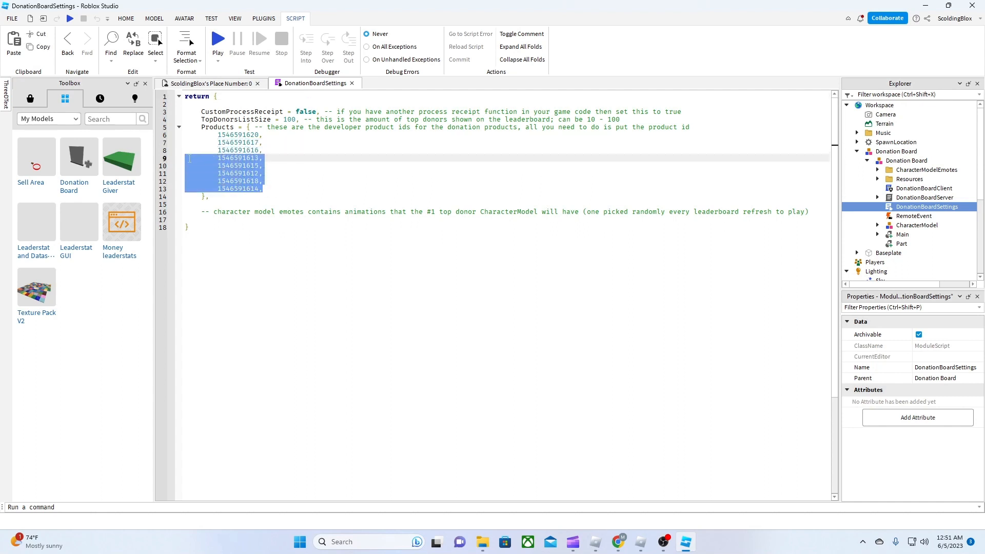
{"action": "key", "text": "Delete"}
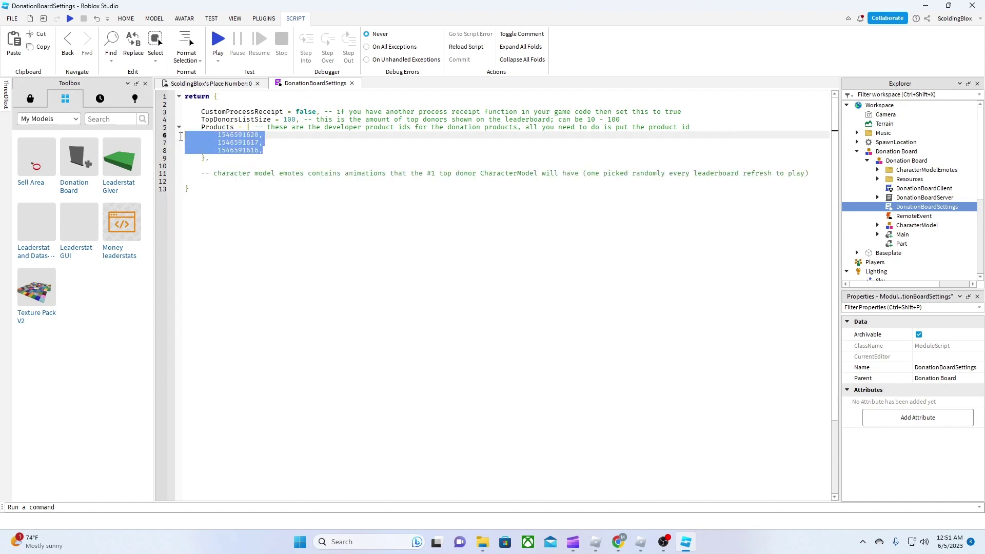
{"action": "type", "text": "1553302844,"}
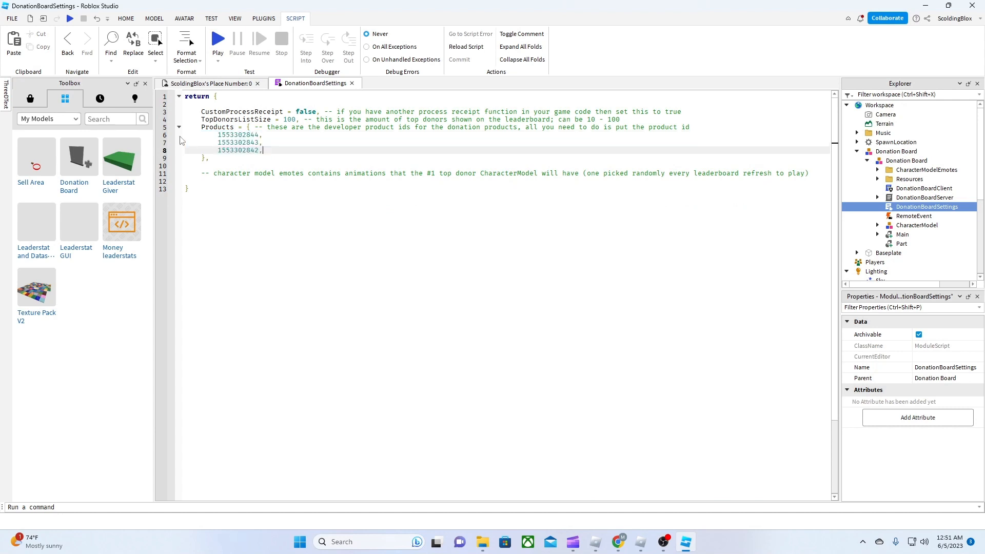
{"action": "left_click", "coordinate": [208, 82]}
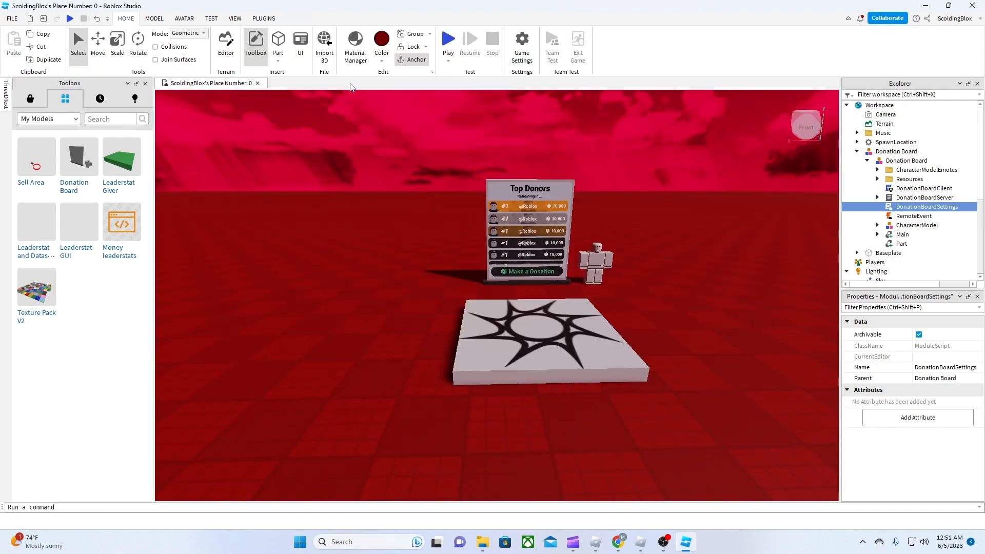
{"action": "left_click", "coordinate": [521, 42]}
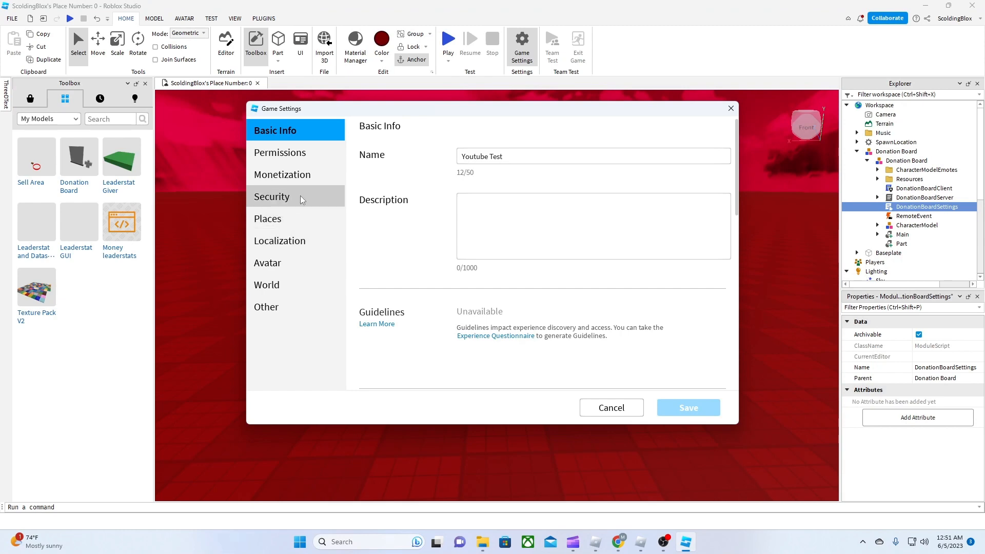
{"action": "left_click", "coordinate": [281, 174]}
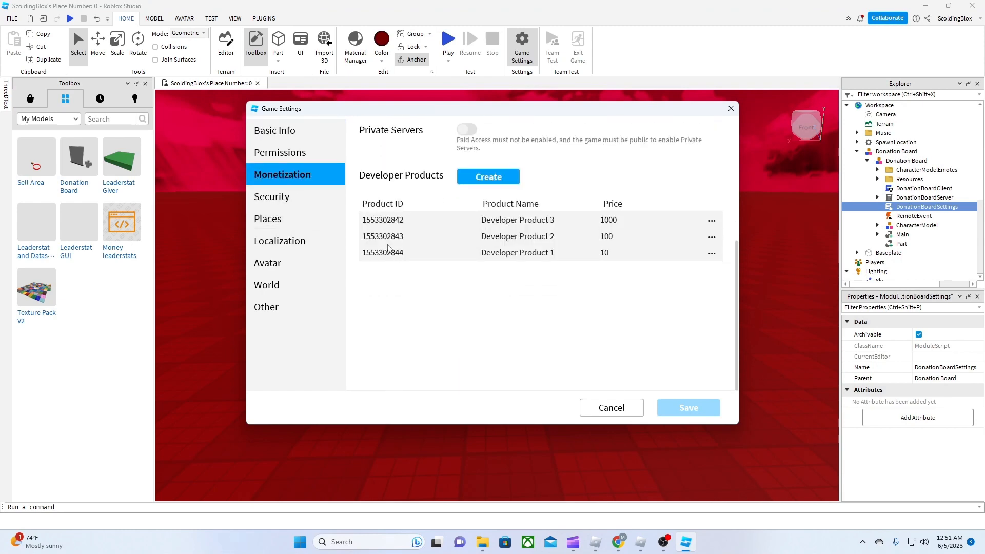
{"action": "left_click", "coordinate": [612, 407]}
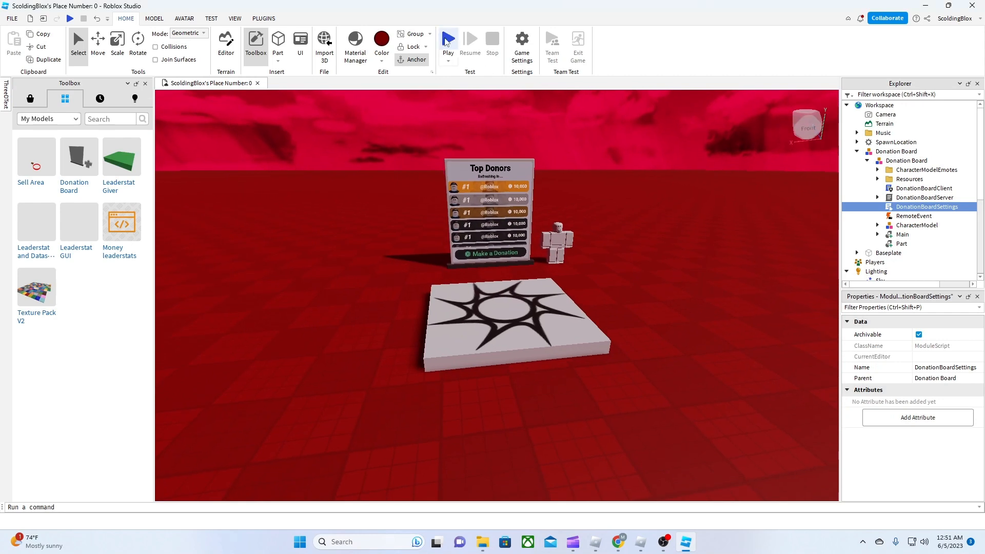
Start a play test and complete a 10 Robux test donation for Developer Product 1 on the board
{"action": "left_click", "coordinate": [448, 39]}
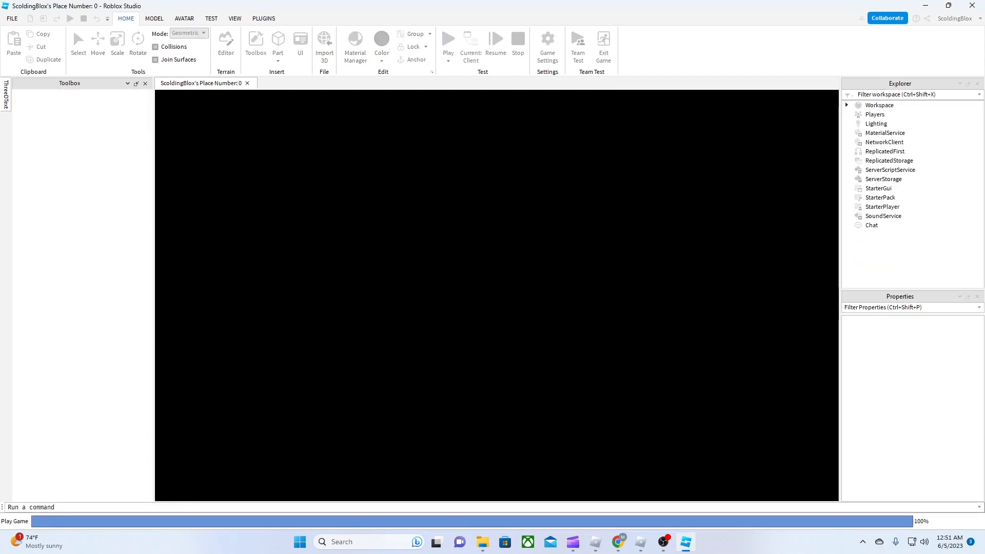
{"action": "left_click", "coordinate": [448, 39]}
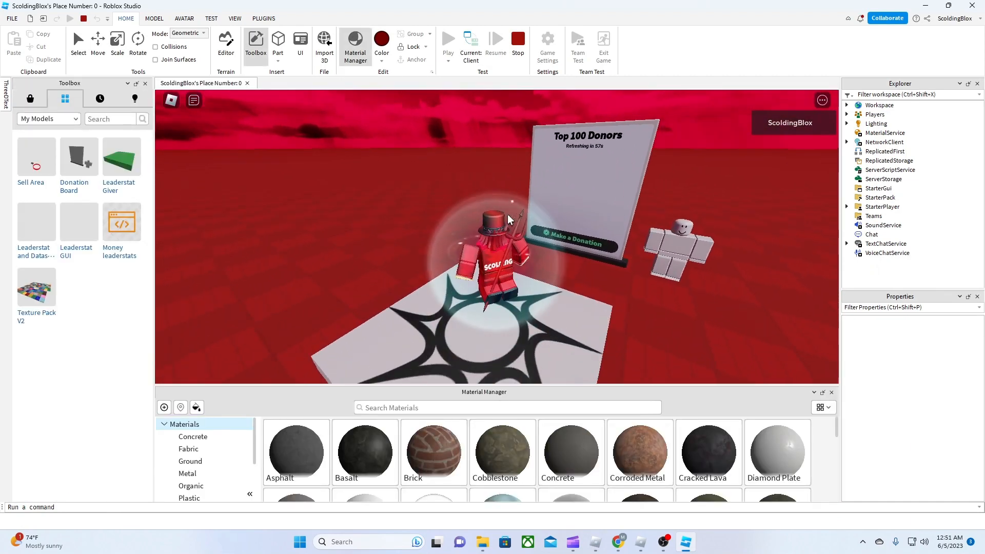
{"action": "left_click", "coordinate": [574, 244]}
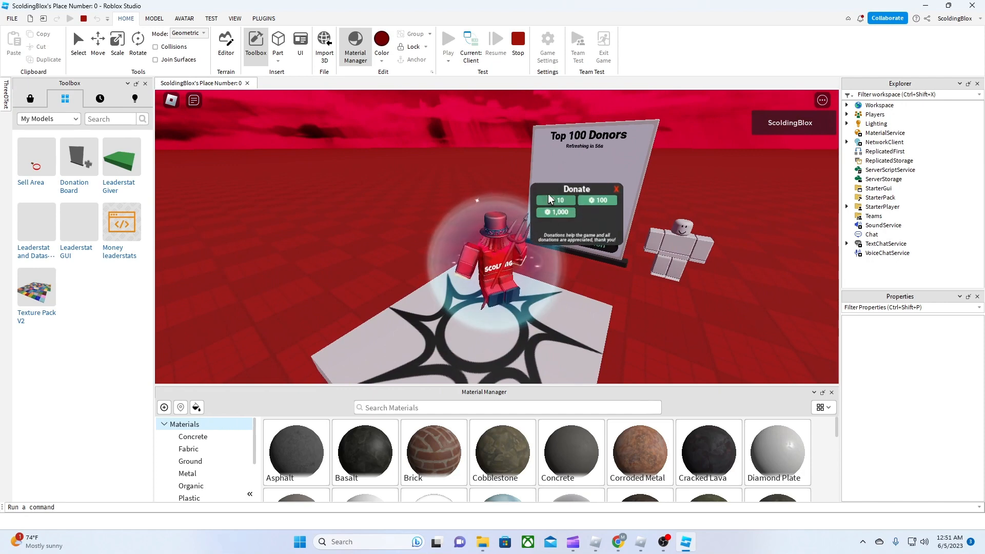
{"action": "left_click", "coordinate": [555, 199]}
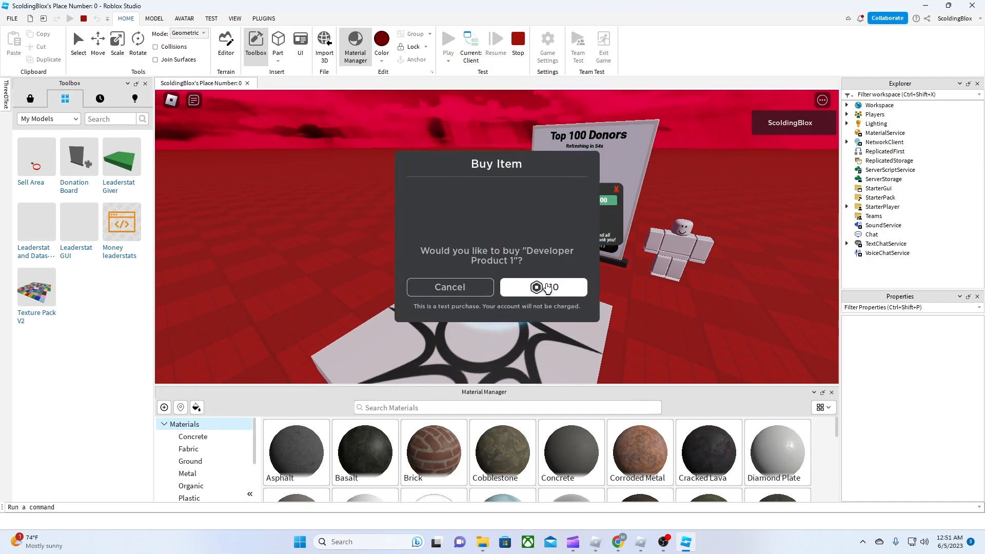
{"action": "left_click", "coordinate": [544, 287]}
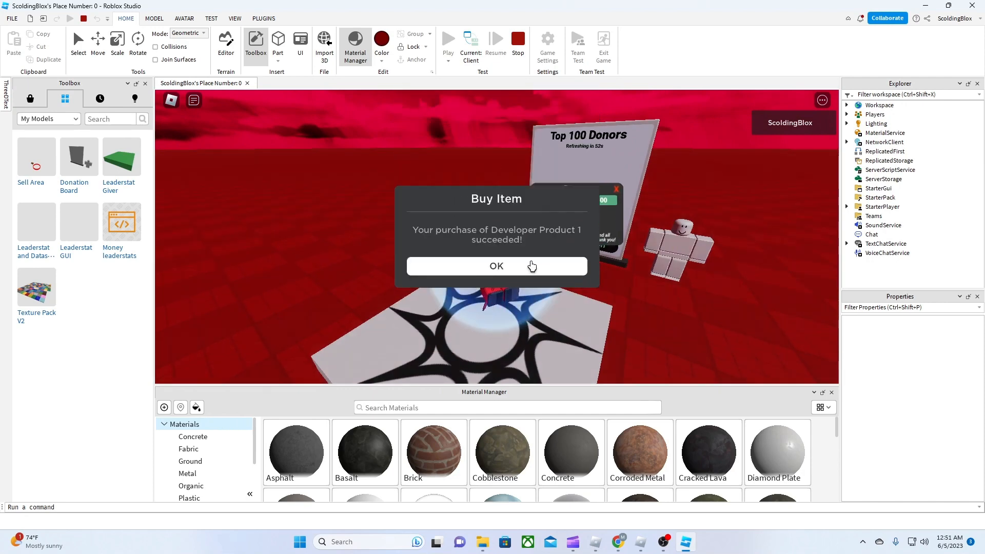
{"action": "left_click", "coordinate": [497, 266]}
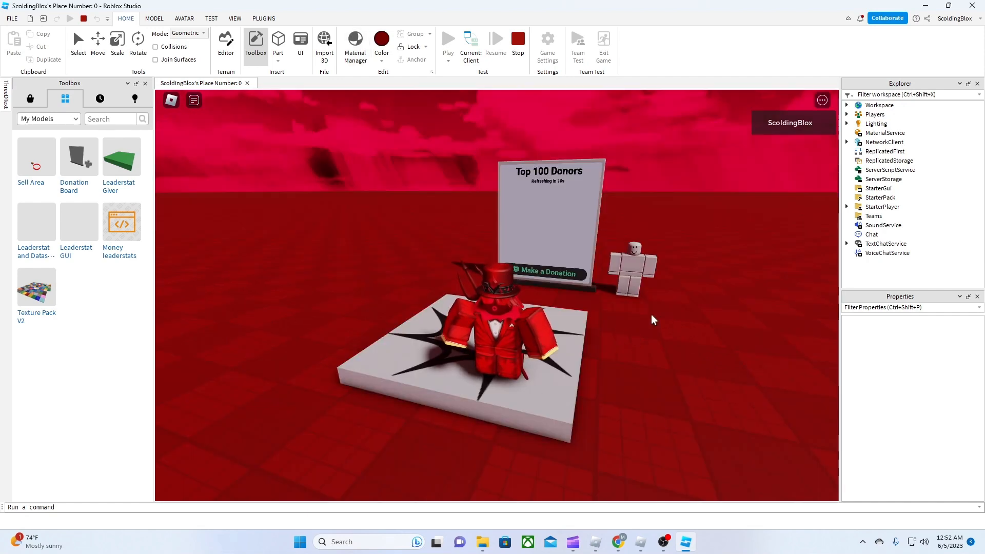
{"action": "mouse_move", "coordinate": [530, 382]}
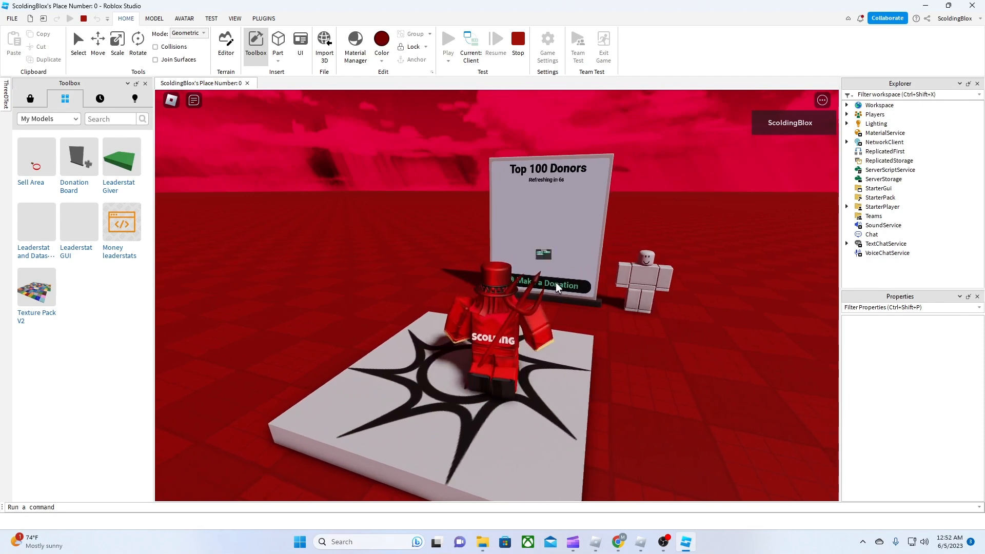
Complete 100 and 1000 Robux test donations for Developer Products 2 and 3, then collapse the Donation Board model
{"action": "left_click", "coordinate": [548, 284]}
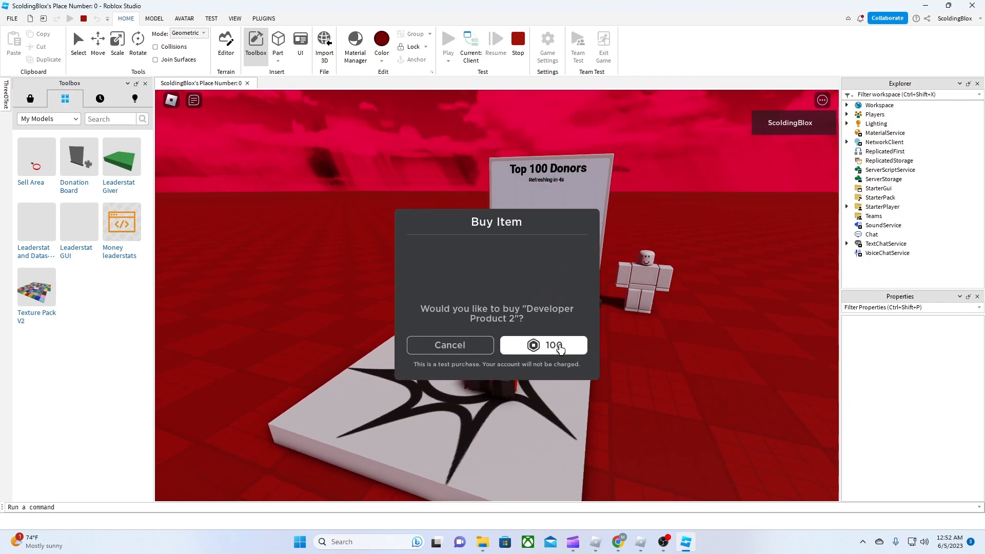
{"action": "left_click", "coordinate": [544, 345]}
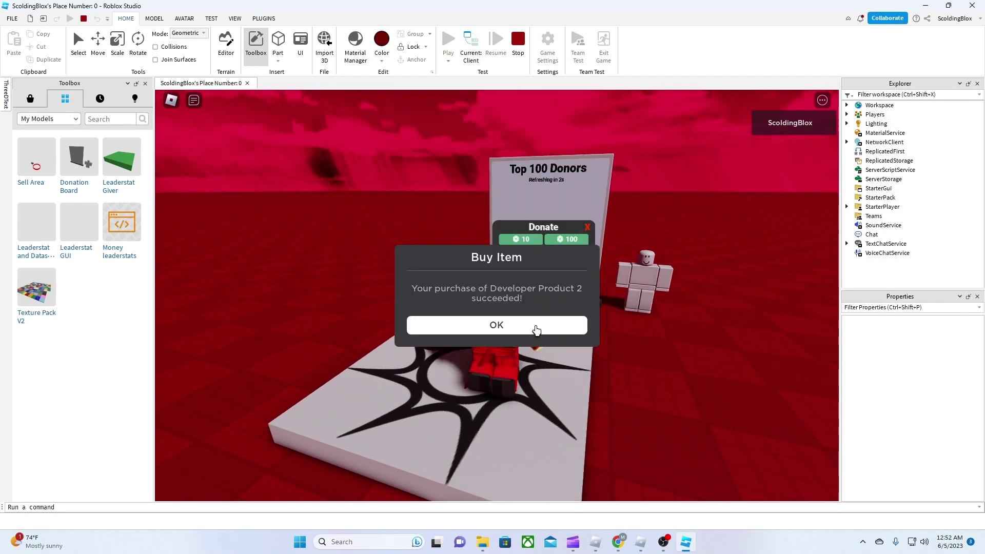
{"action": "left_click", "coordinate": [497, 324]}
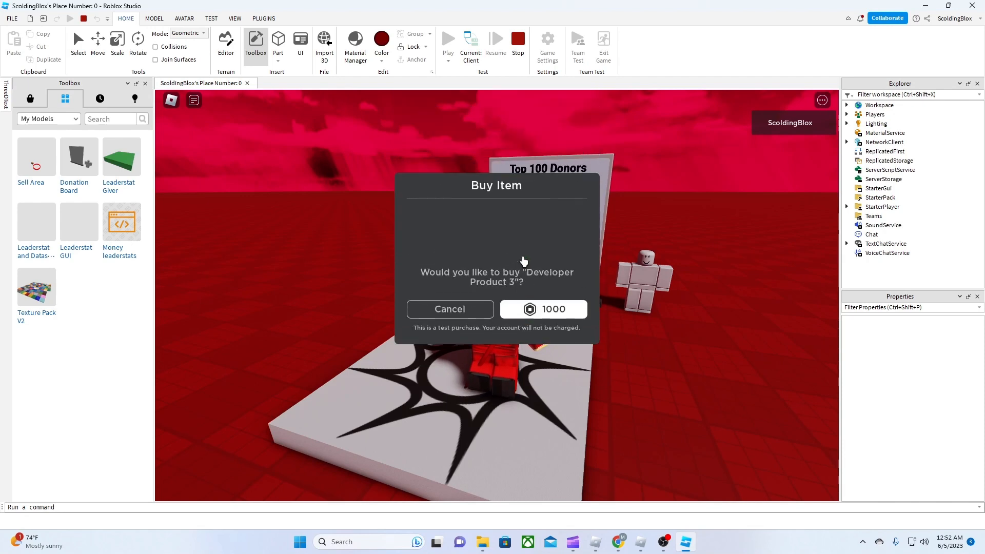
{"action": "left_click", "coordinate": [544, 309]}
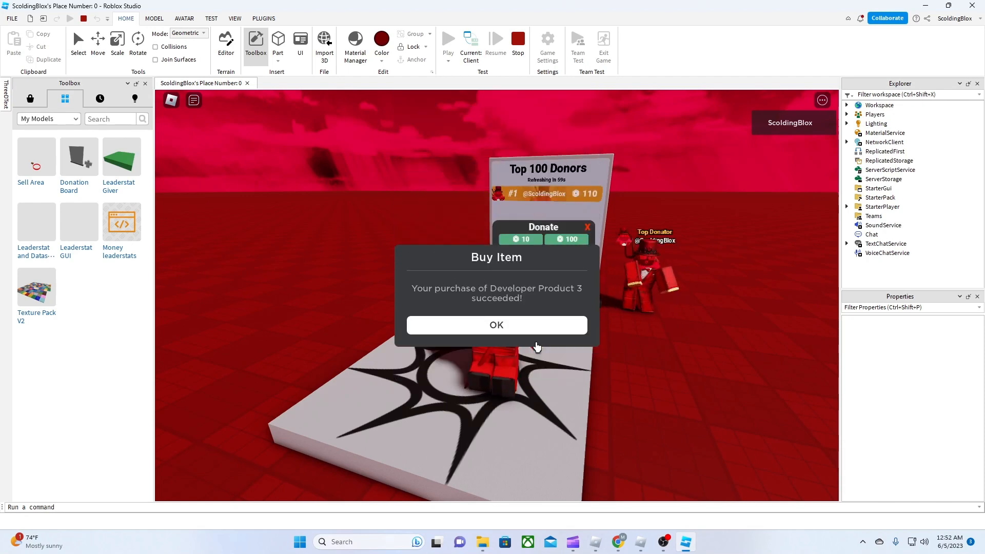
{"action": "left_click", "coordinate": [496, 325]}
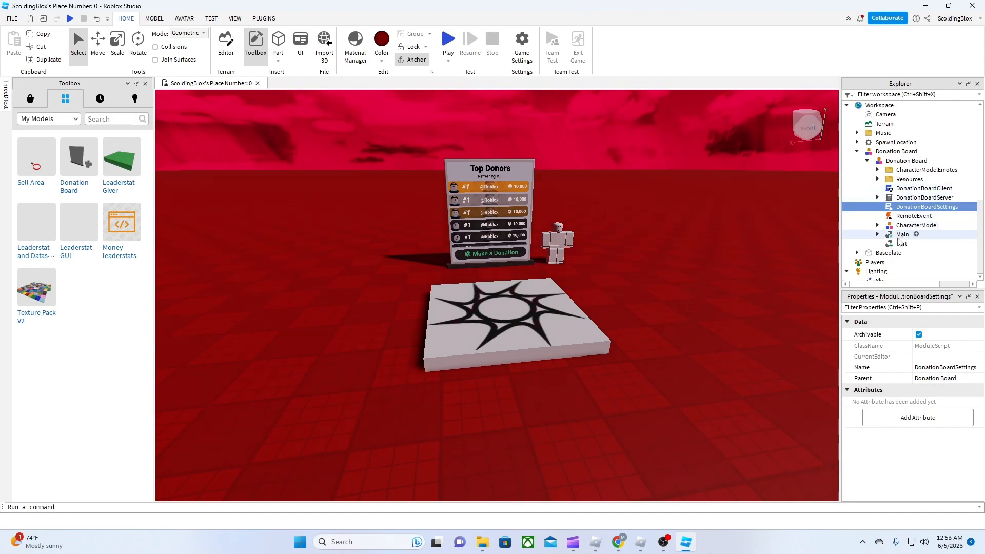
{"action": "left_click", "coordinate": [864, 151]}
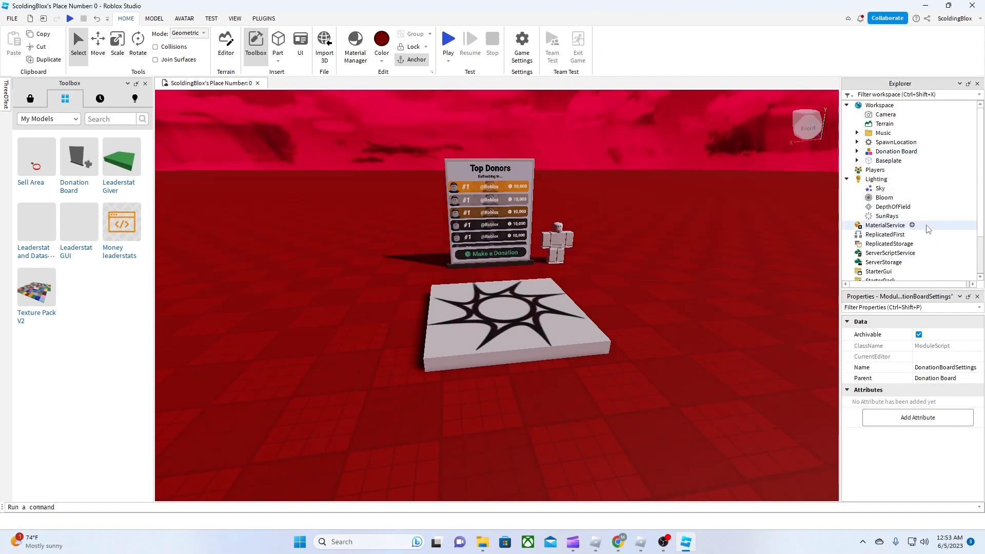